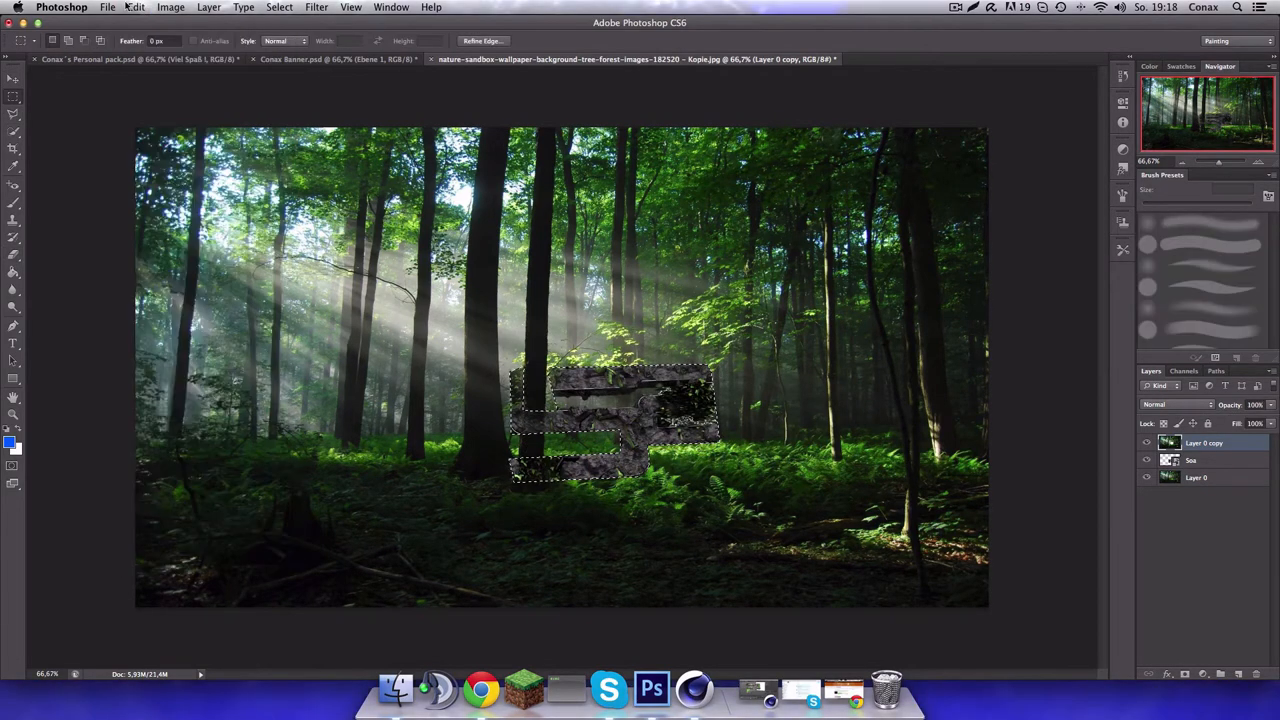
Lower the opacity of the logo layer 'Layer 0 copy' so the forest shows through
{"action": "left_click", "coordinate": [1236, 404]}
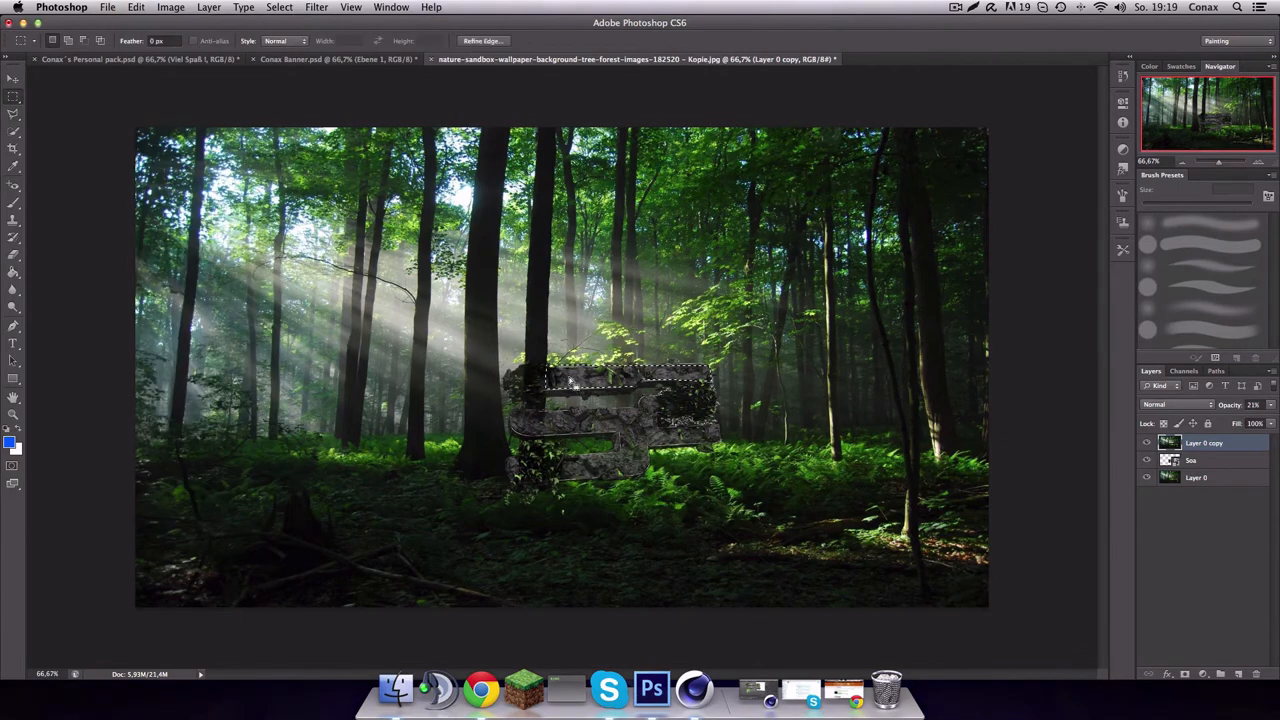